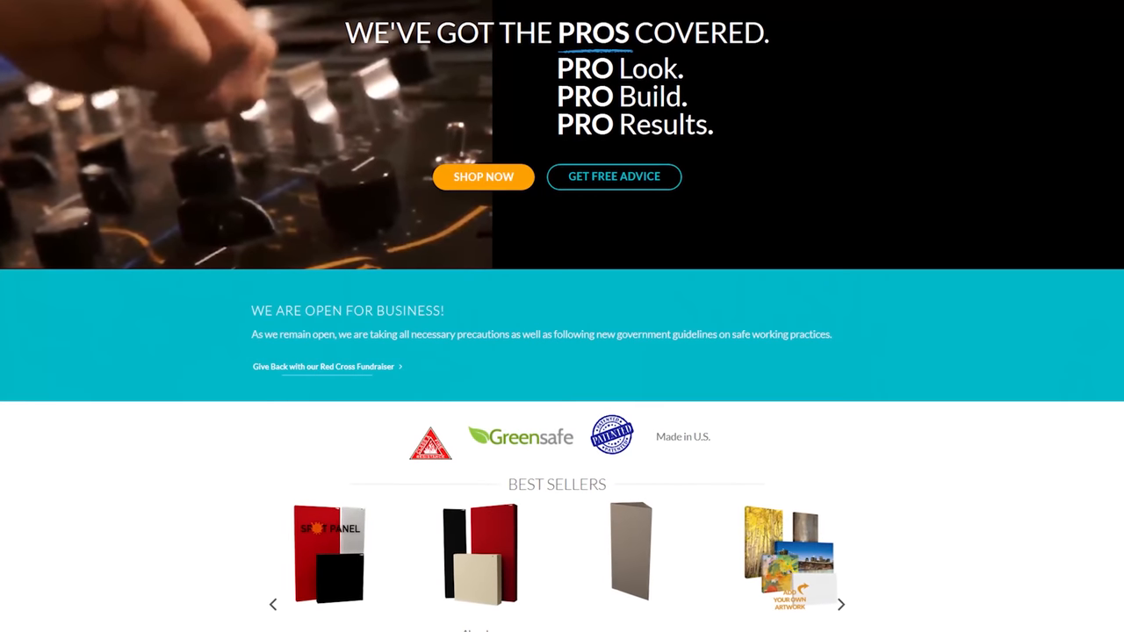
scroll(down, 3)
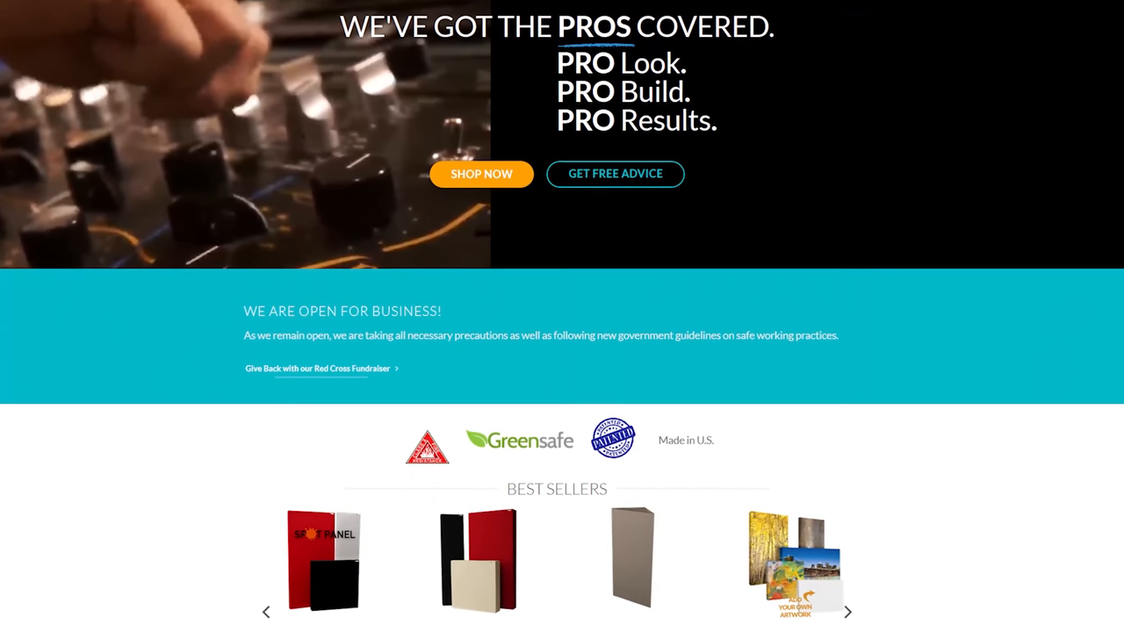